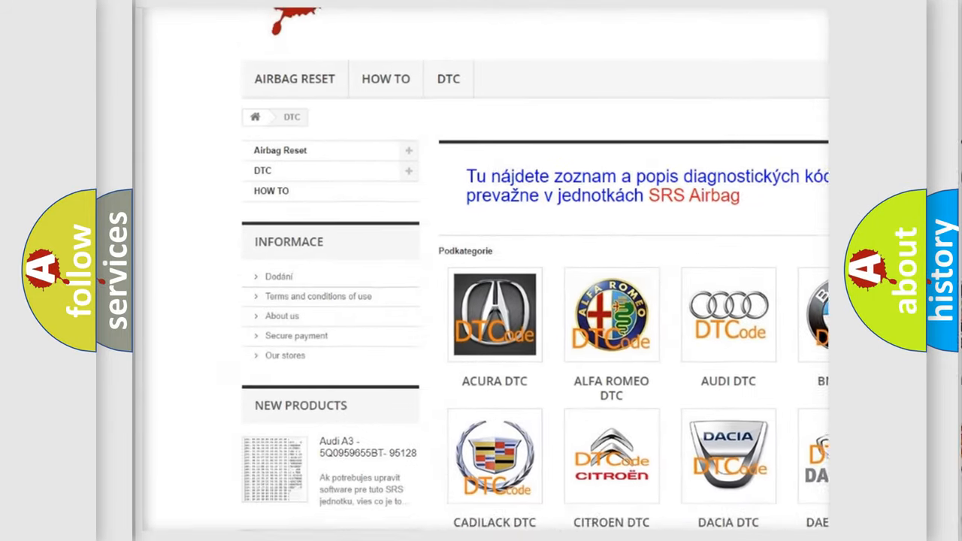
{"action": "scroll", "scroll_direction": "down", "scroll_amount": 3}
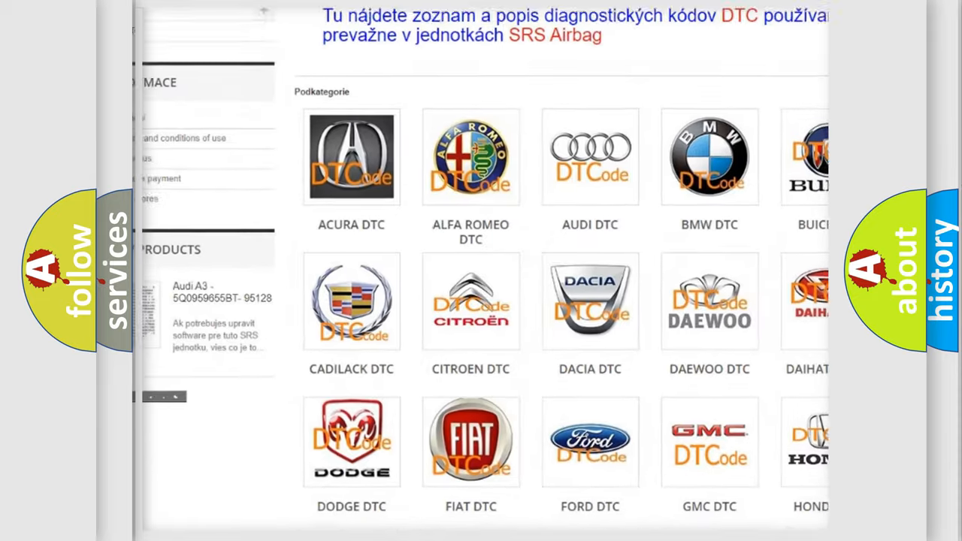
{"action": "scroll", "scroll_direction": "down", "scroll_amount": 3}
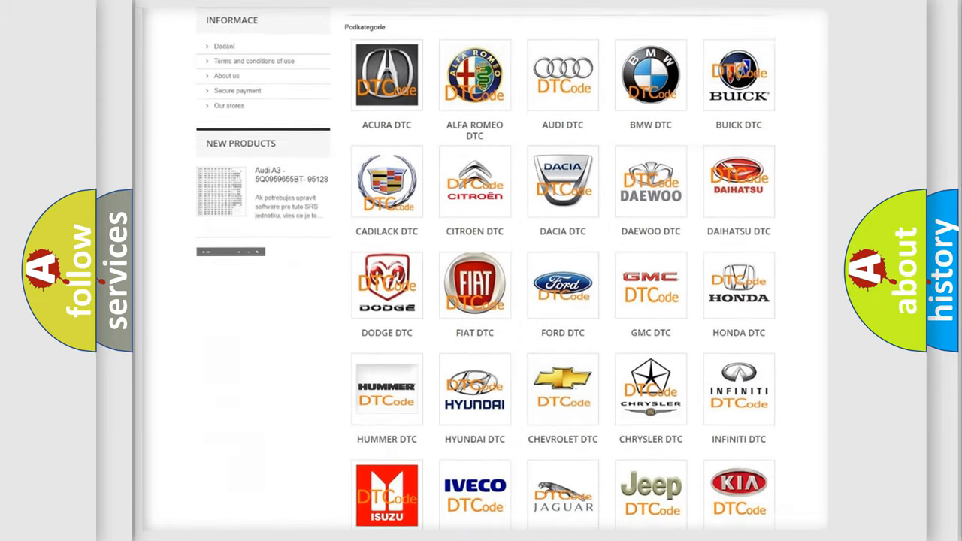
{"action": "scroll", "scroll_direction": "down", "scroll_amount": 3}
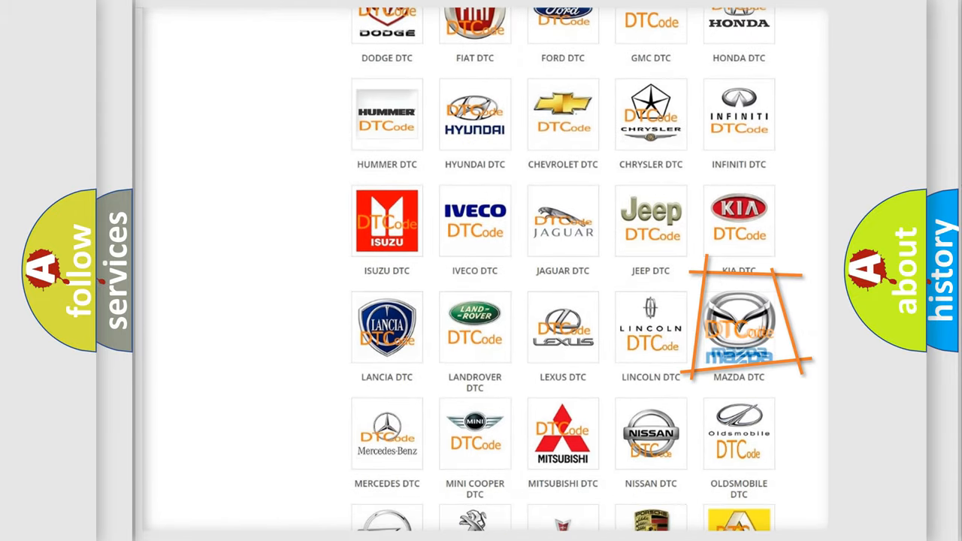